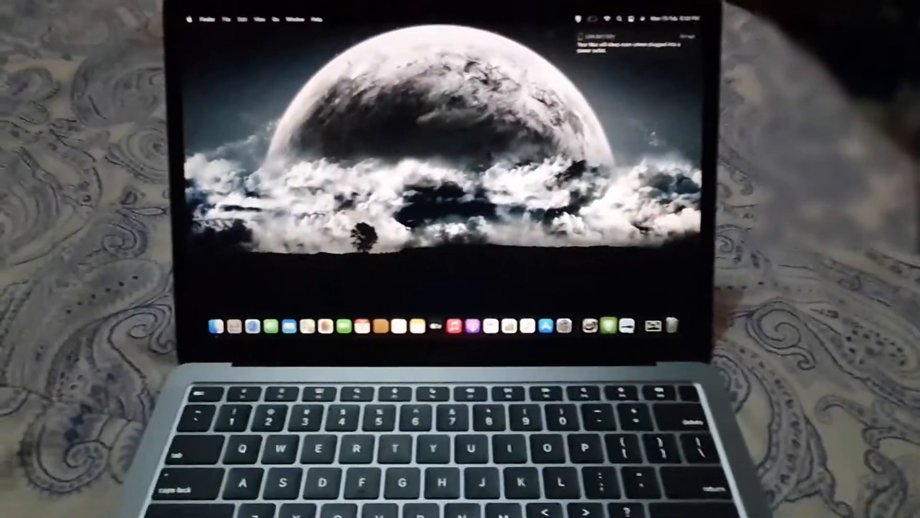
Bring up the Apple menu with its system-wide commands from the menu bar.
{"action": "left_click", "coordinate": [190, 19]}
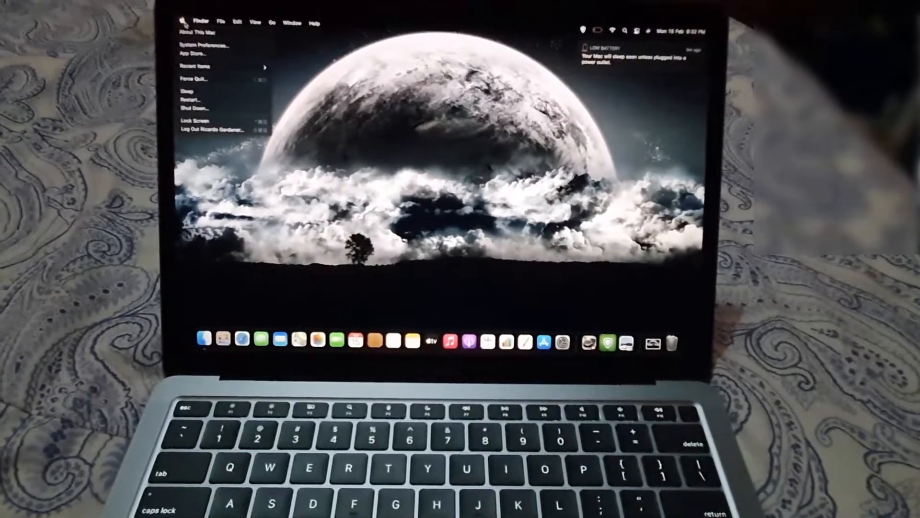
{"action": "mouse_move", "coordinate": [211, 45]}
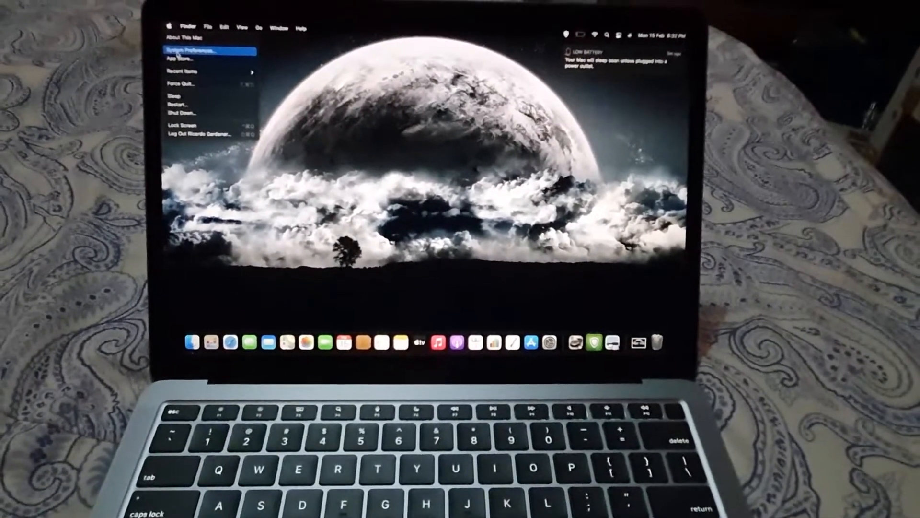
Launch System Preferences showing the full grid of settings panes.
{"action": "left_click", "coordinate": [194, 50]}
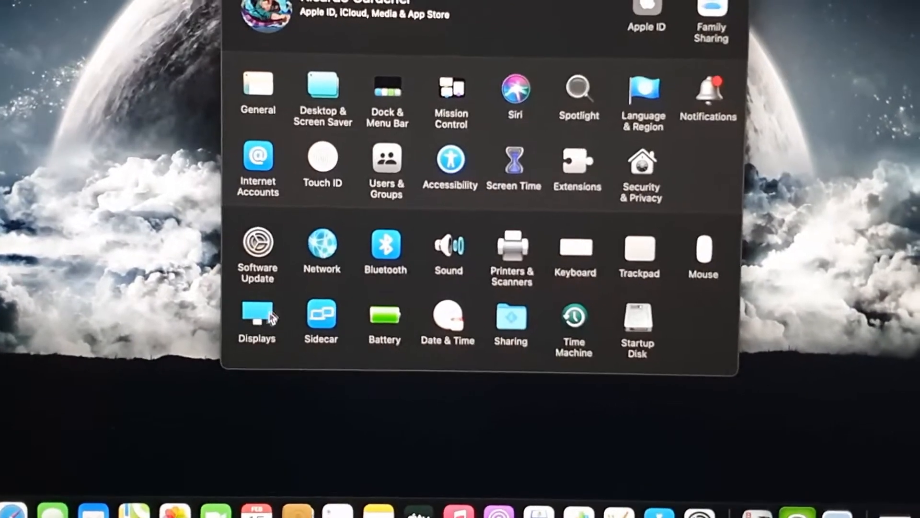
Enable True Tone for the built-in Retina display, then close System Preferences.
{"action": "left_click", "coordinate": [257, 320]}
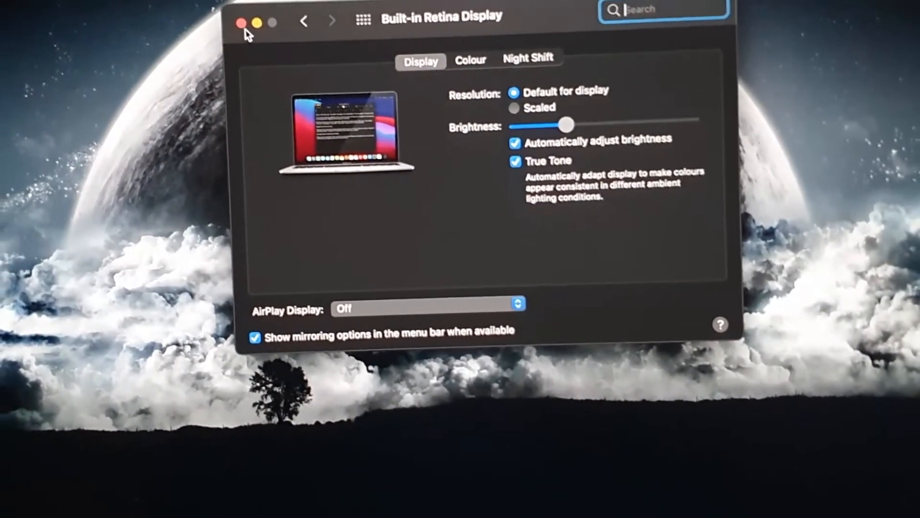
{"action": "left_click", "coordinate": [241, 23]}
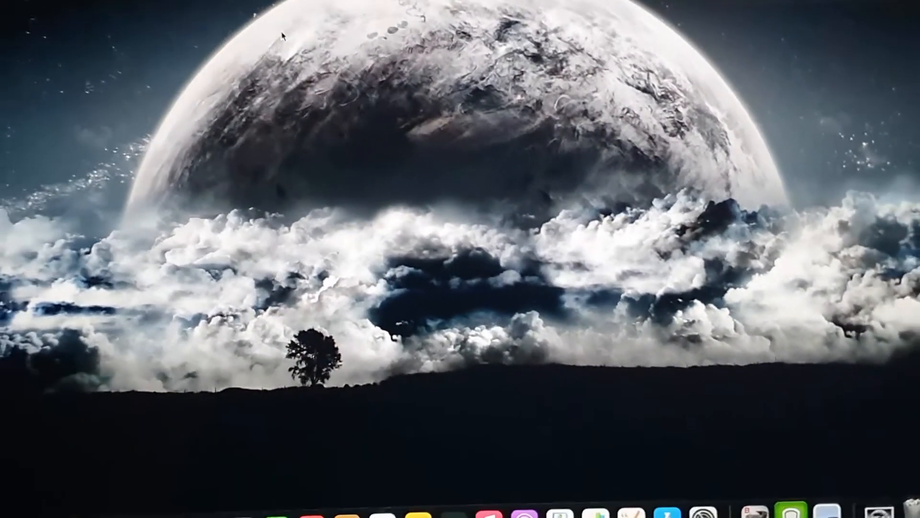